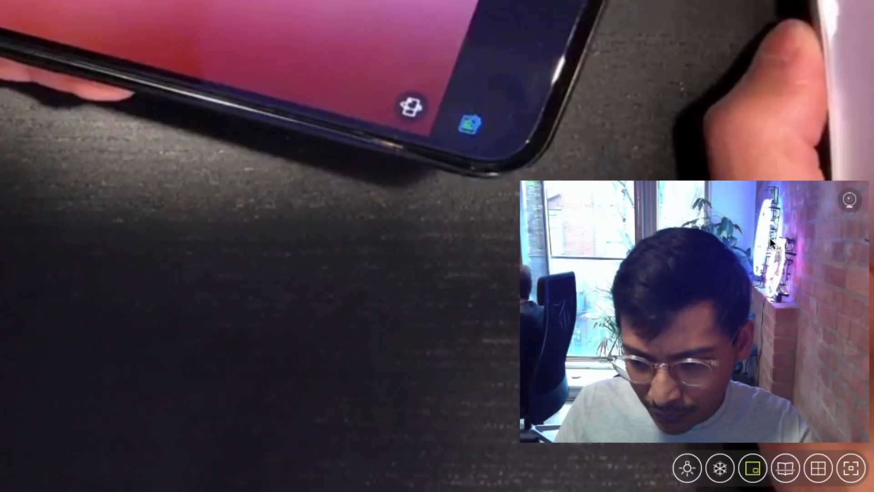
Switch the picture-in-picture inset source from the built-in iSight to the iPhone X rear camera
{"action": "left_click", "coordinate": [850, 199]}
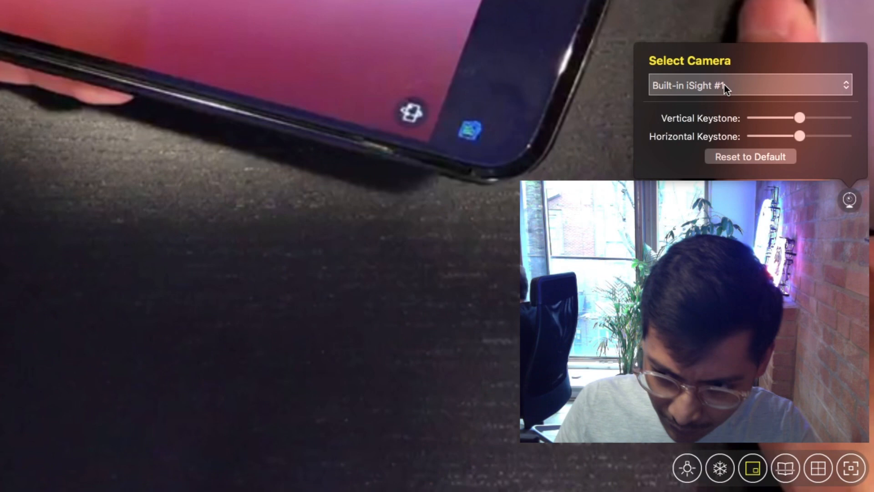
{"action": "left_click", "coordinate": [749, 85]}
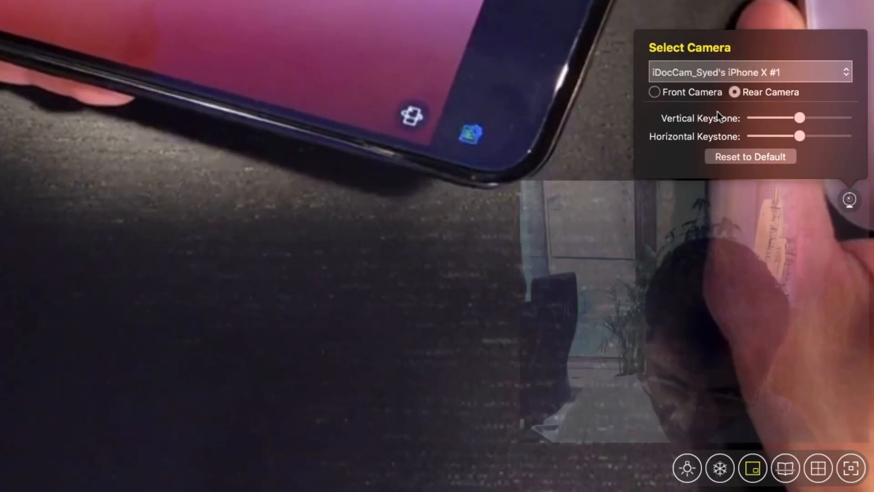